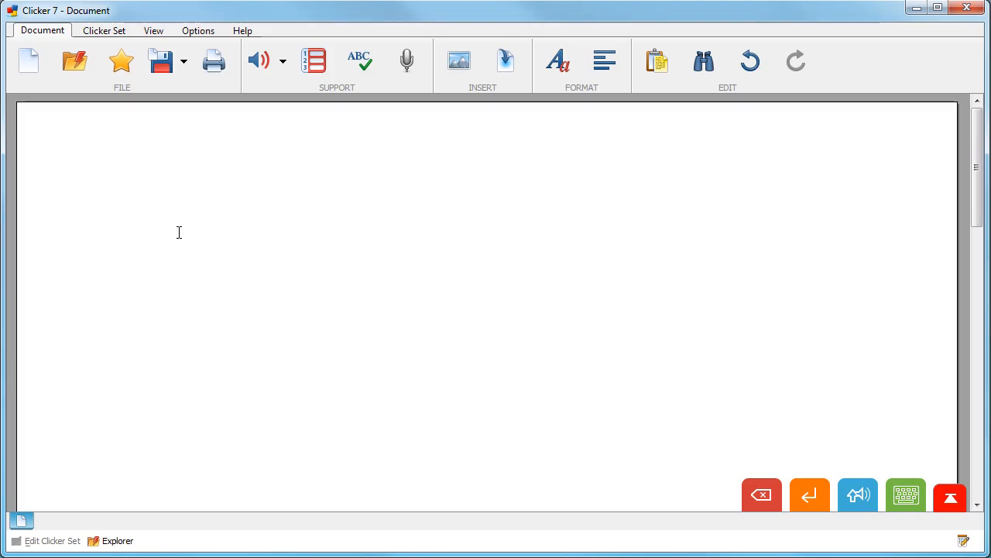
{"action": "mouse_move", "coordinate": [313, 163]}
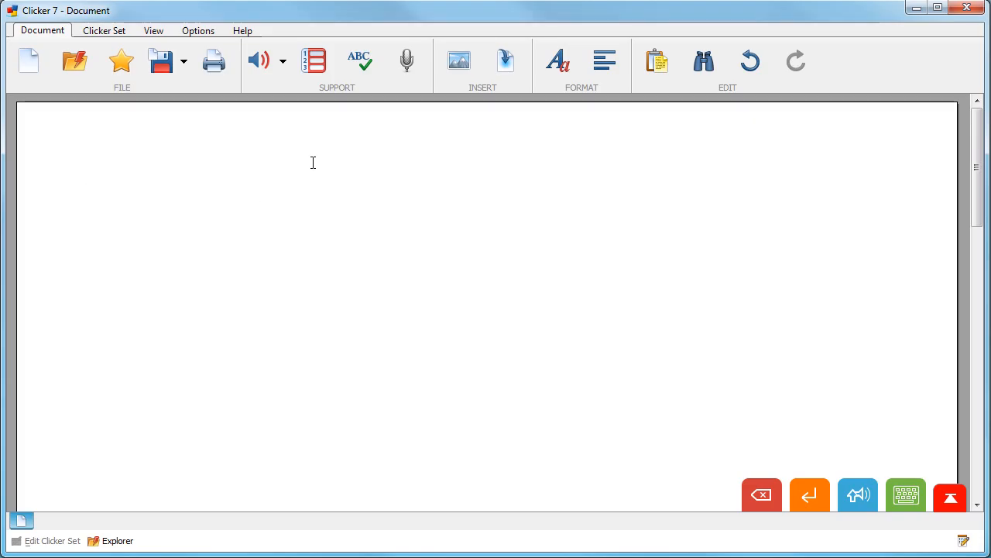
{"action": "mouse_move", "coordinate": [406, 61]}
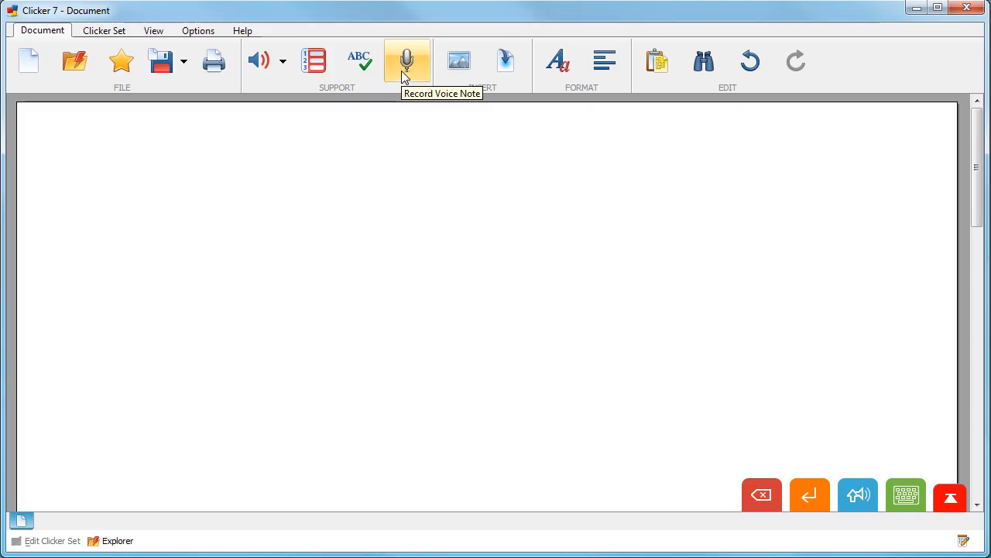
Step: Record a voice note, play it back, and insert it as a speech-bubble icon
{"action": "left_click", "coordinate": [406, 60]}
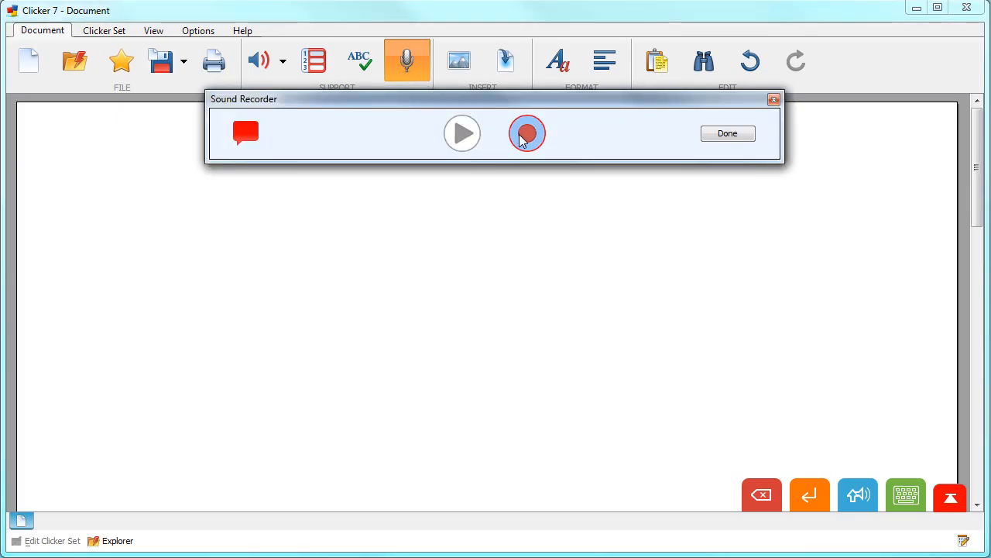
{"action": "left_click", "coordinate": [526, 133]}
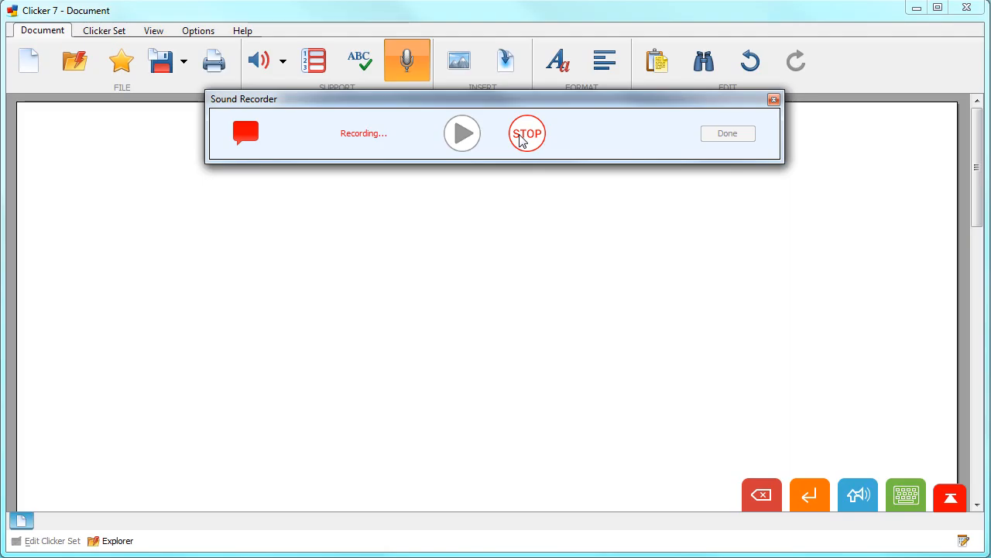
{"action": "left_click", "coordinate": [527, 134]}
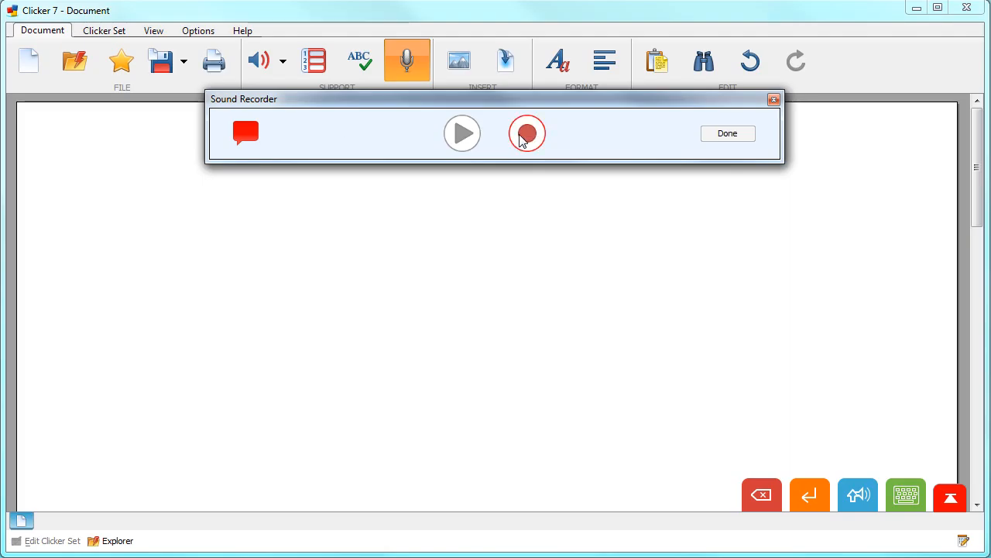
{"action": "left_click", "coordinate": [526, 133]}
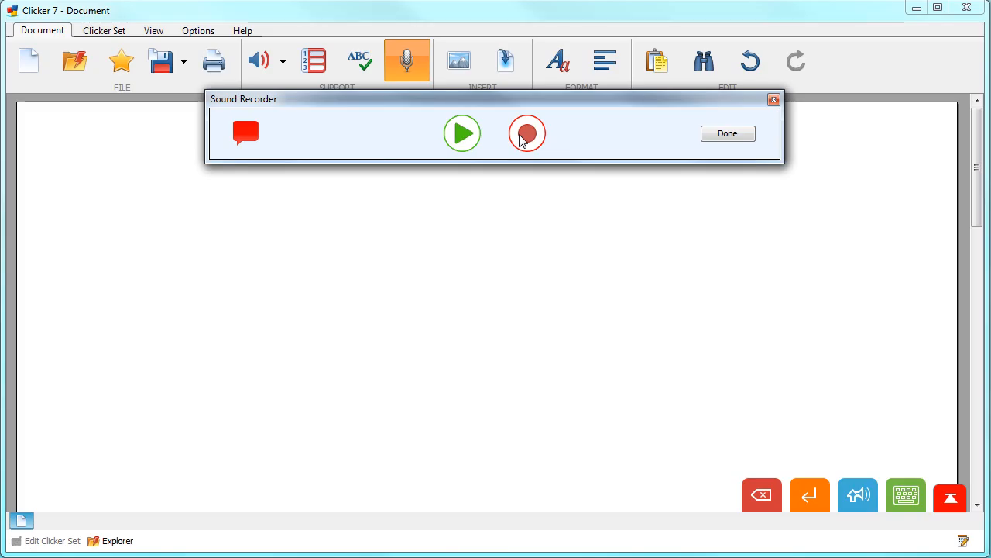
{"action": "mouse_move", "coordinate": [462, 133]}
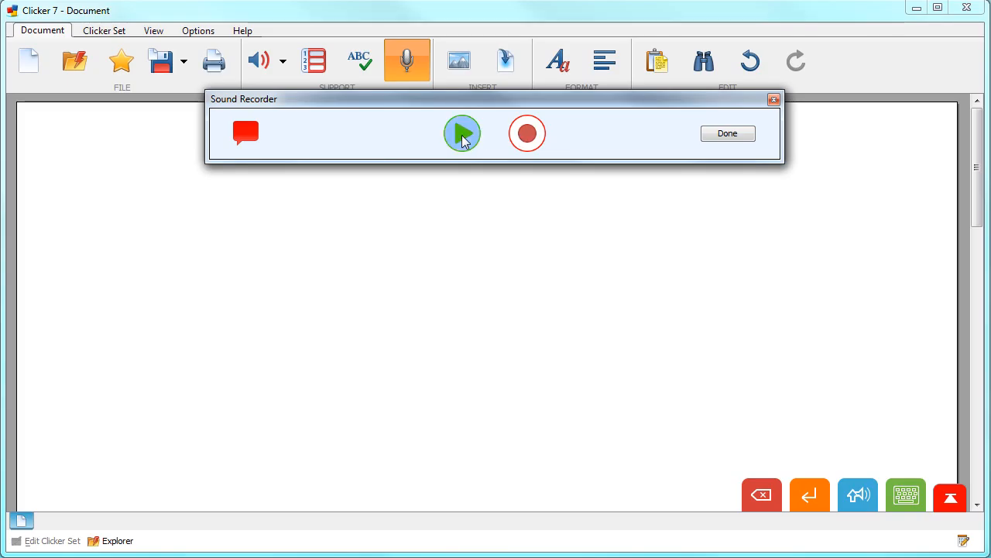
{"action": "left_click", "coordinate": [527, 133]}
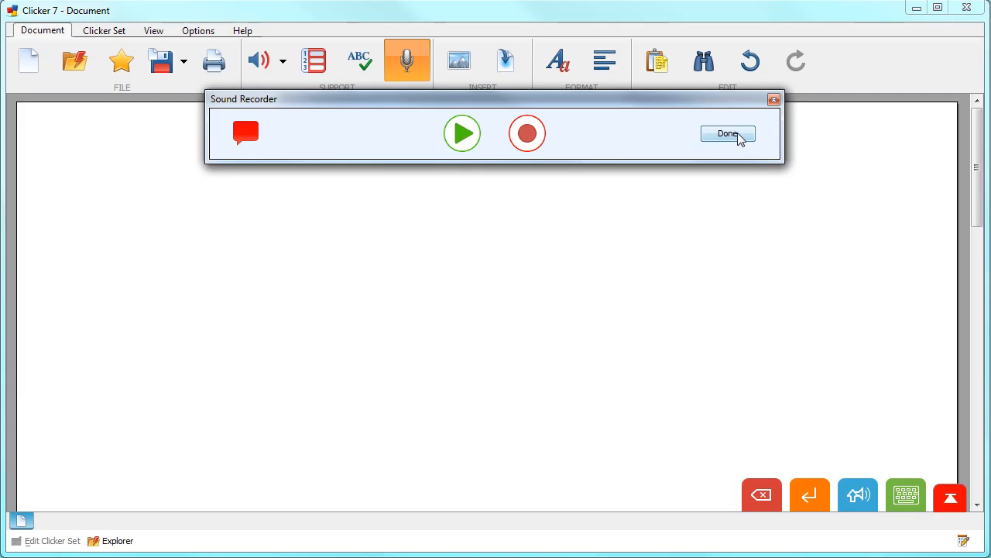
{"action": "left_click", "coordinate": [728, 133]}
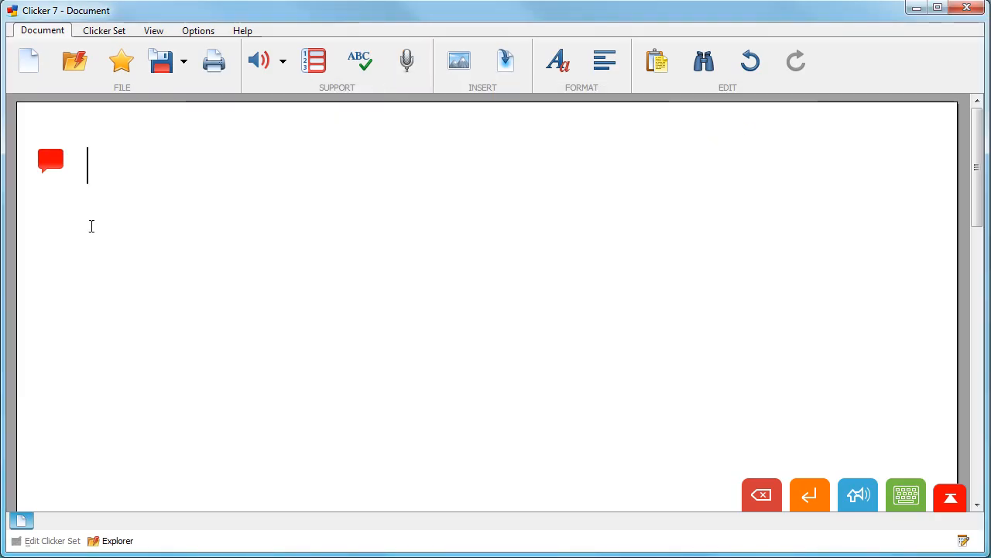
{"action": "mouse_move", "coordinate": [51, 169]}
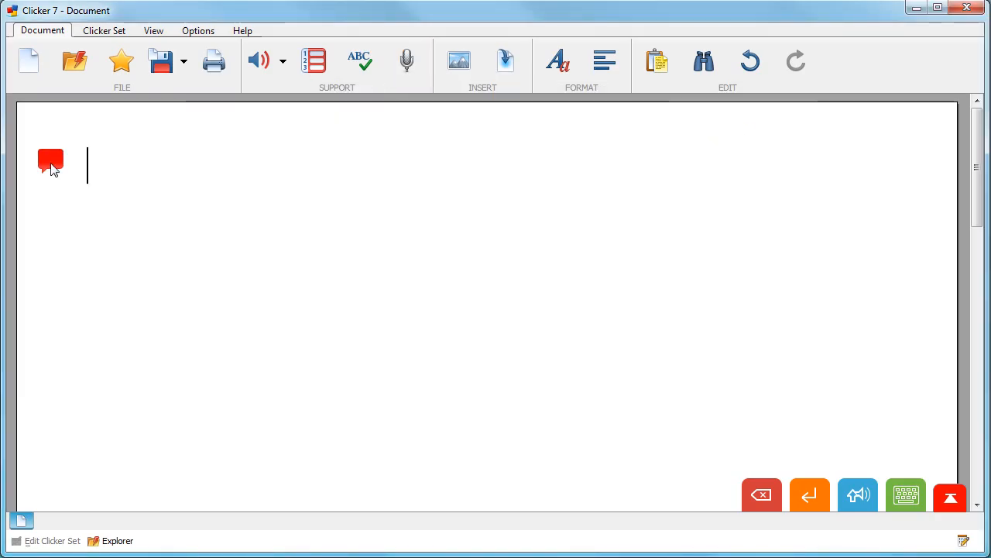
Step: Show the Play, Re-record and Delete options of the inserted voice note icon
{"action": "left_click", "coordinate": [50, 162]}
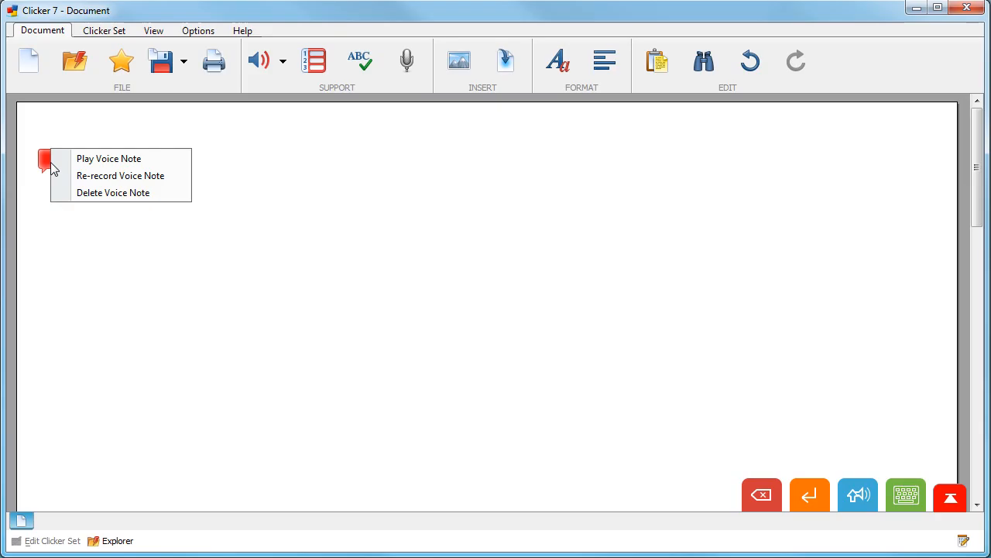